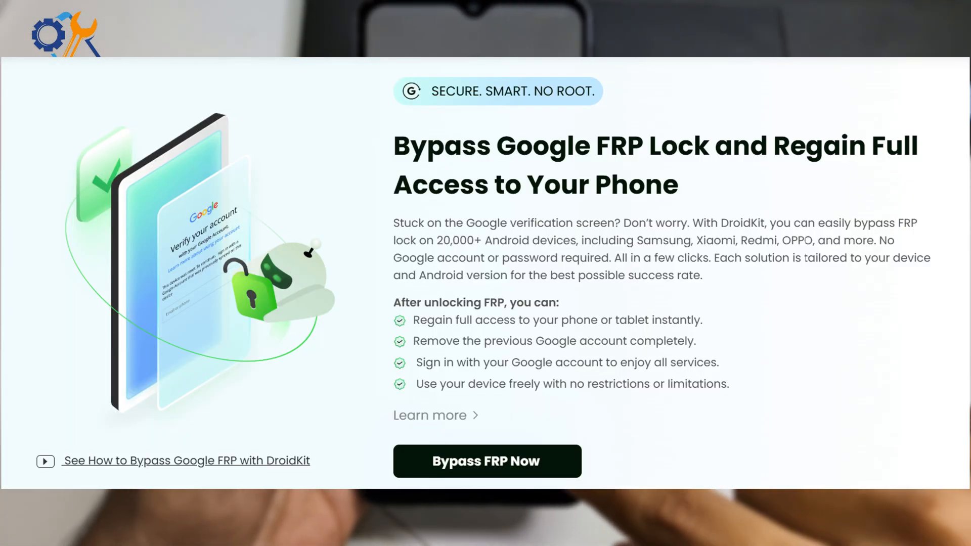
Search Google for 'droidkit imobie' and go to the official iMobie DroidKit result
{"action": "scroll", "scroll_direction": "down", "scroll_amount": 3}
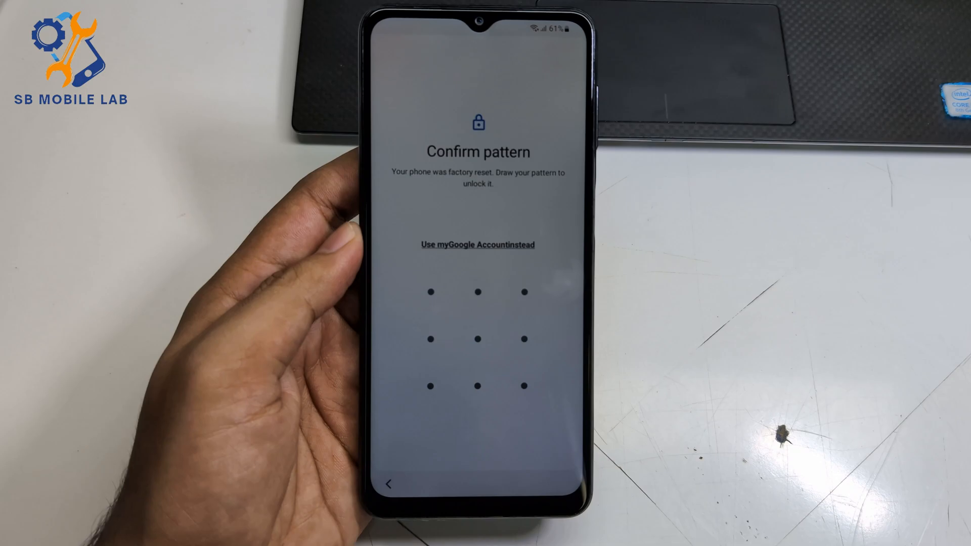
{"action": "left_click", "coordinate": [477, 244]}
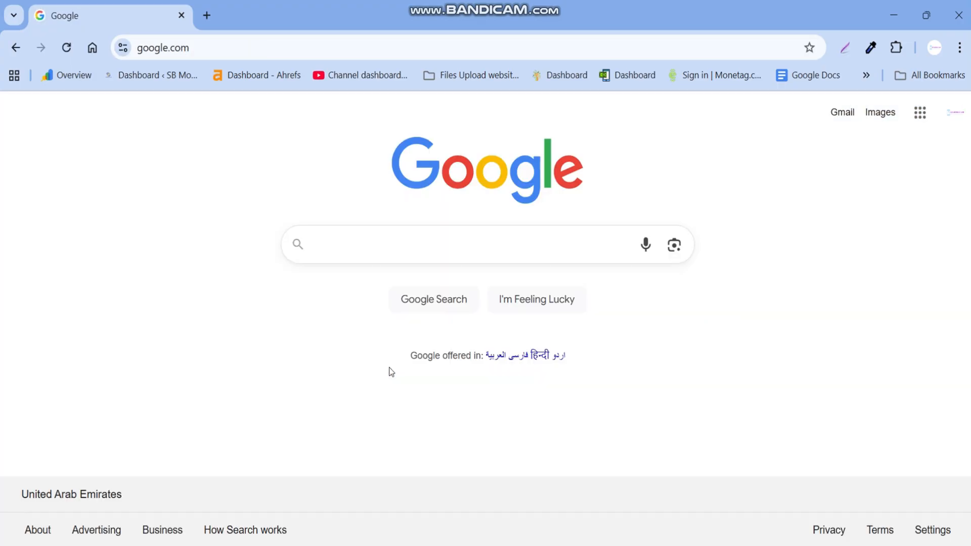
{"action": "type", "text": "droidkit"}
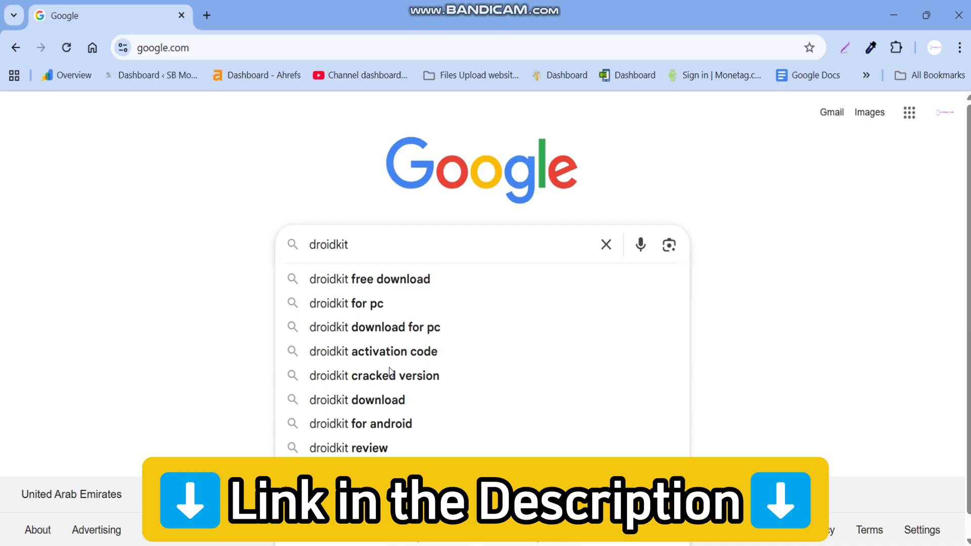
{"action": "type", "text": "imobie"}
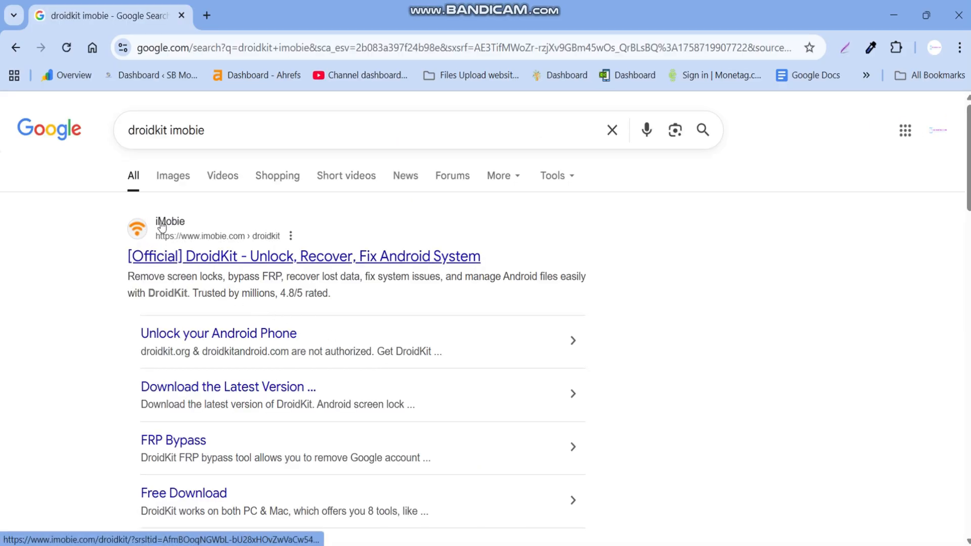
{"action": "mouse_move", "coordinate": [188, 292]}
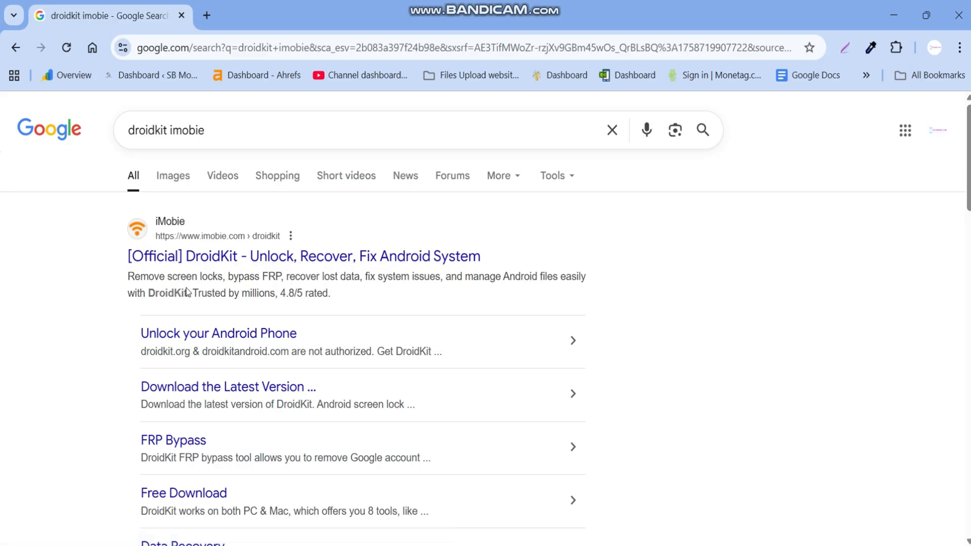
{"action": "left_click", "coordinate": [303, 256]}
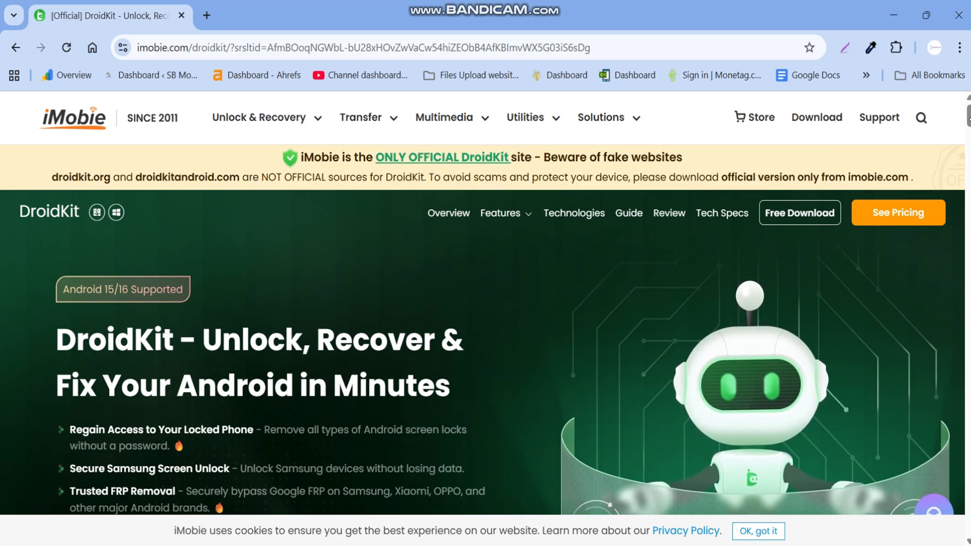
Browse through the DroidKit product page to review its features
{"action": "scroll", "scroll_direction": "down", "scroll_amount": 3}
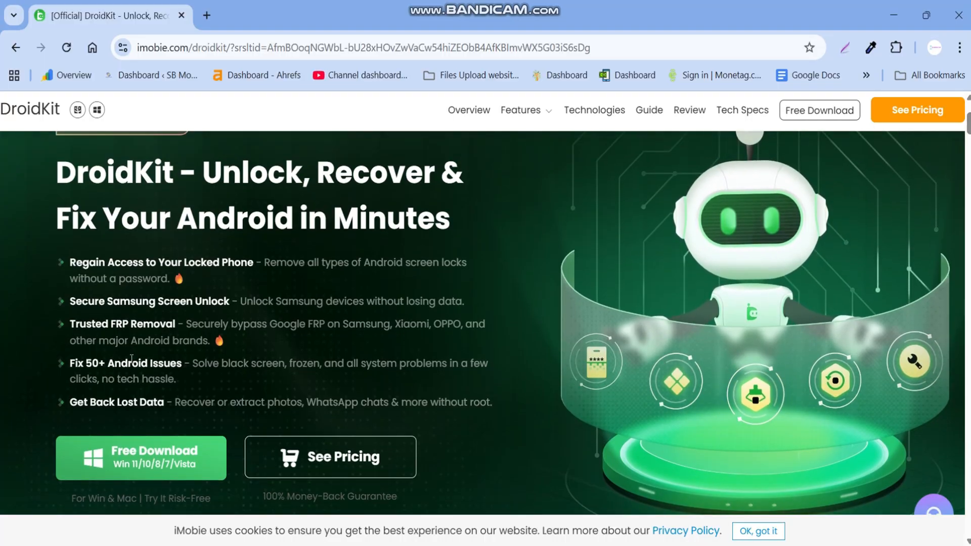
{"action": "scroll", "scroll_direction": "down", "scroll_amount": 3}
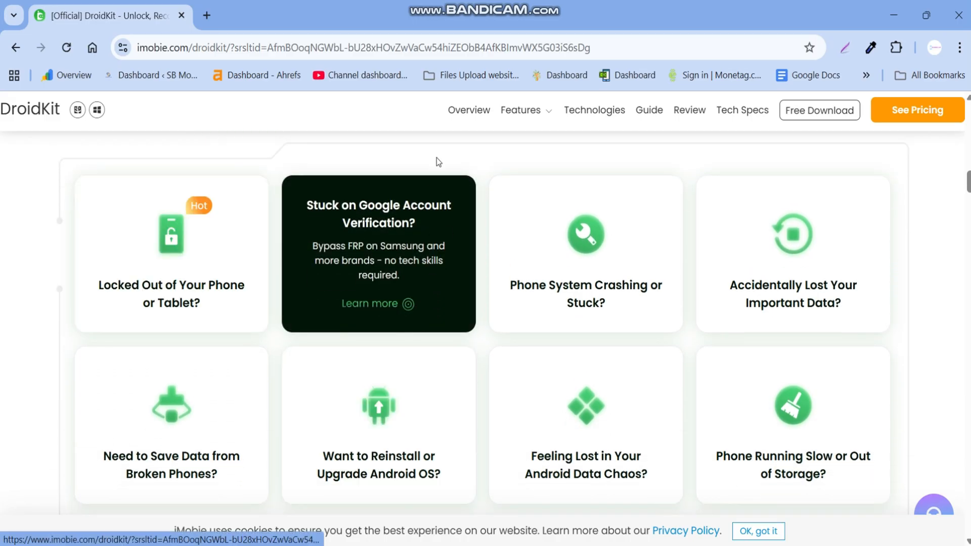
{"action": "mouse_move", "coordinate": [347, 468]}
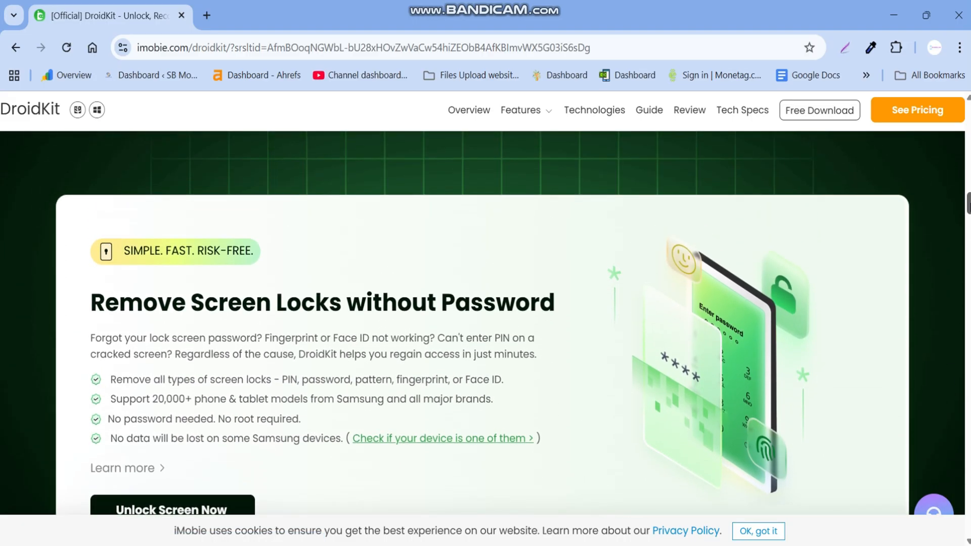
{"action": "scroll", "scroll_direction": "down", "scroll_amount": 3}
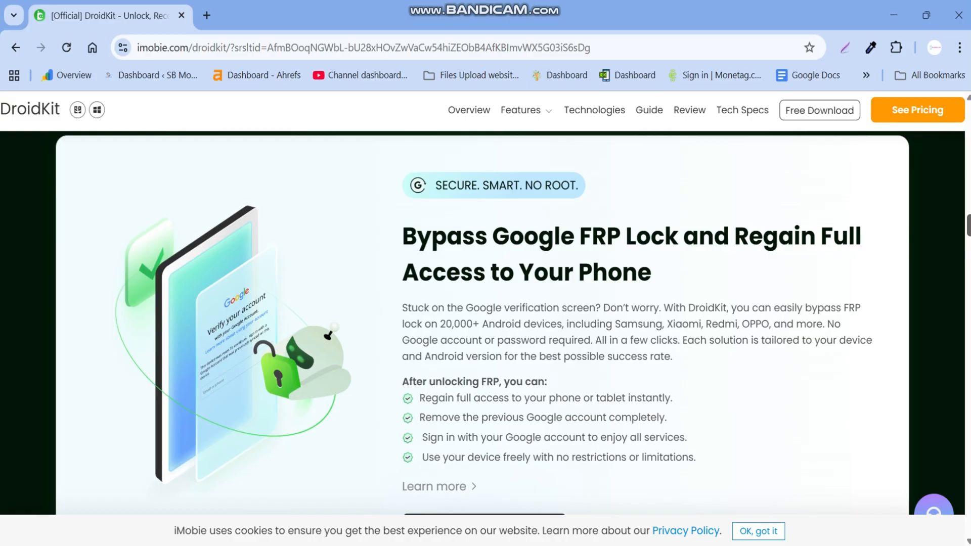
{"action": "scroll", "scroll_direction": "down", "scroll_amount": 3}
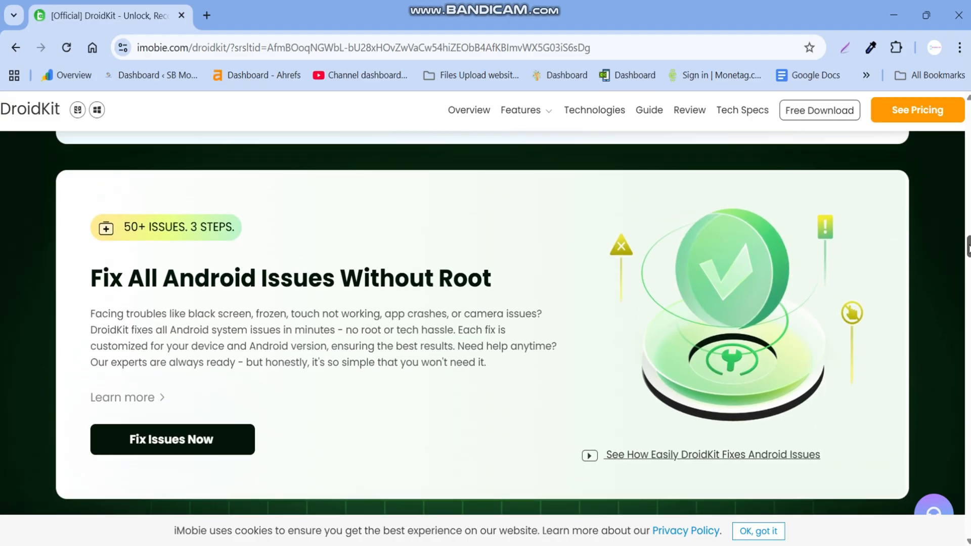
{"action": "scroll", "scroll_direction": "down", "scroll_amount": 3}
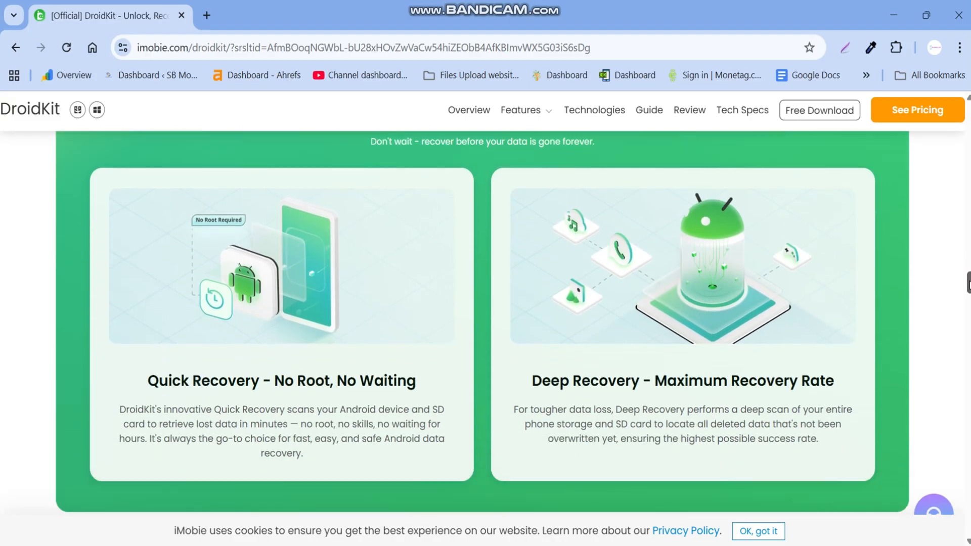
{"action": "scroll", "scroll_direction": "down", "scroll_amount": 3}
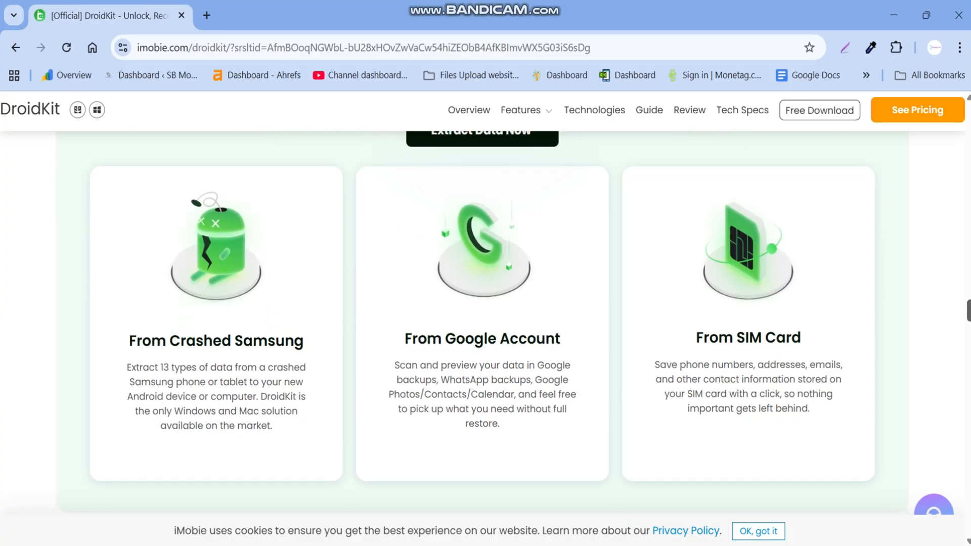
{"action": "scroll", "scroll_direction": "down", "scroll_amount": 3}
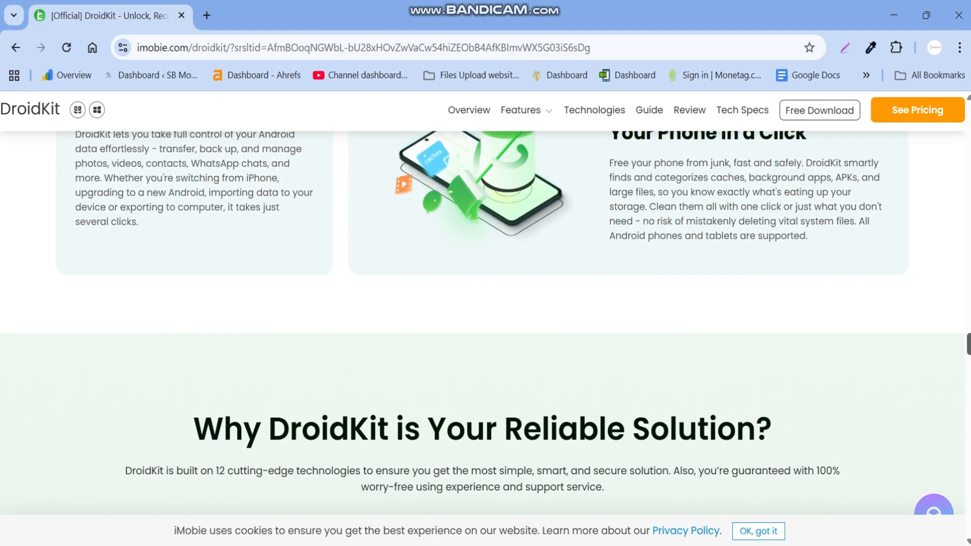
{"action": "scroll", "scroll_direction": "down", "scroll_amount": 3}
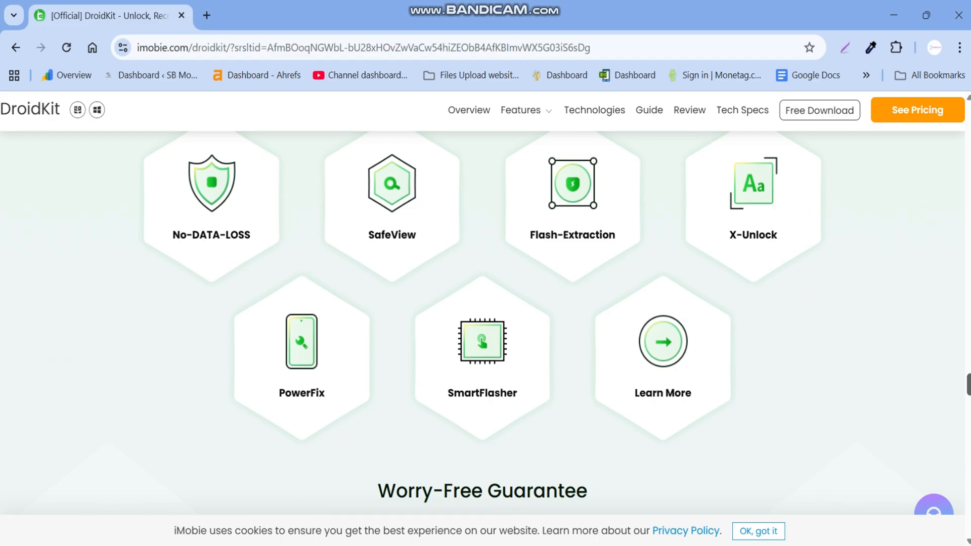
{"action": "scroll", "scroll_direction": "down", "scroll_amount": 3}
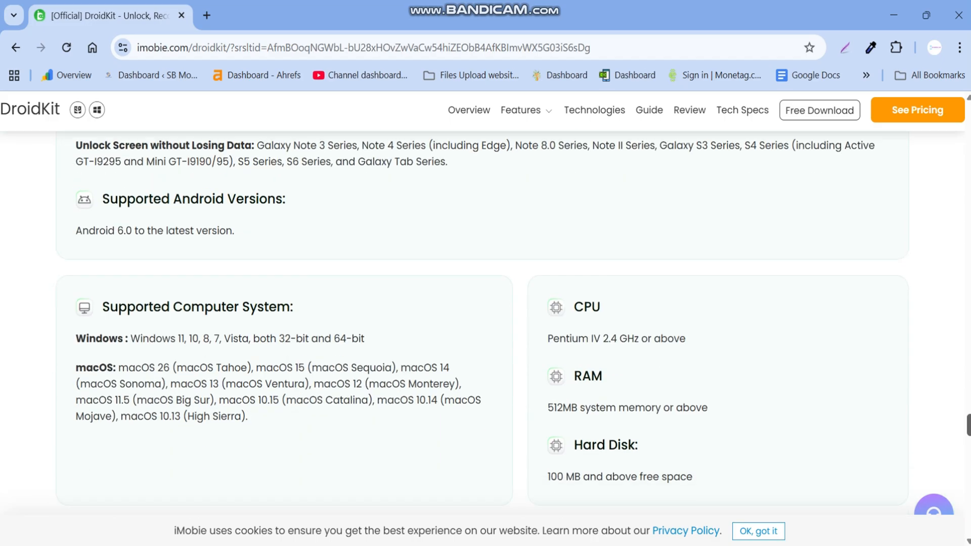
{"action": "scroll", "scroll_direction": "down", "scroll_amount": 3}
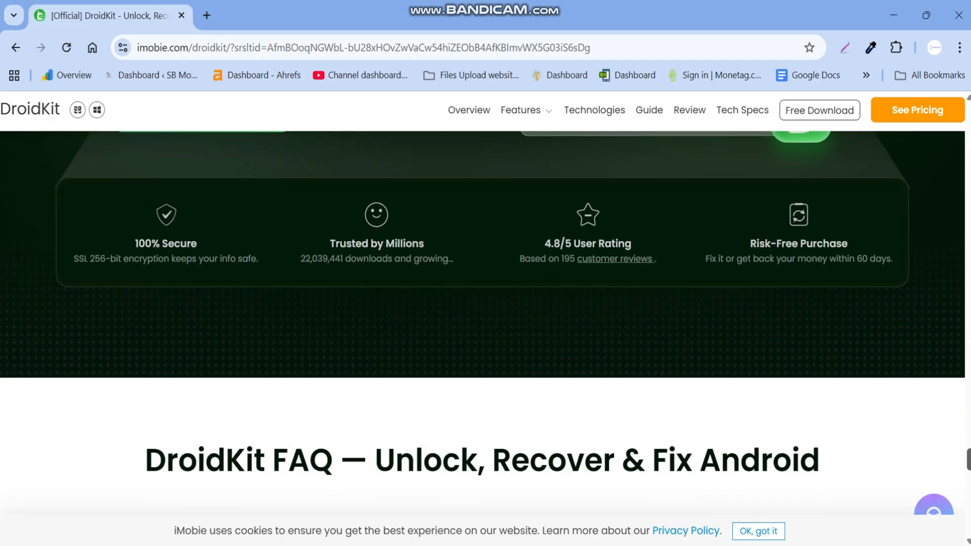
{"action": "scroll", "scroll_direction": "up", "scroll_amount": 3}
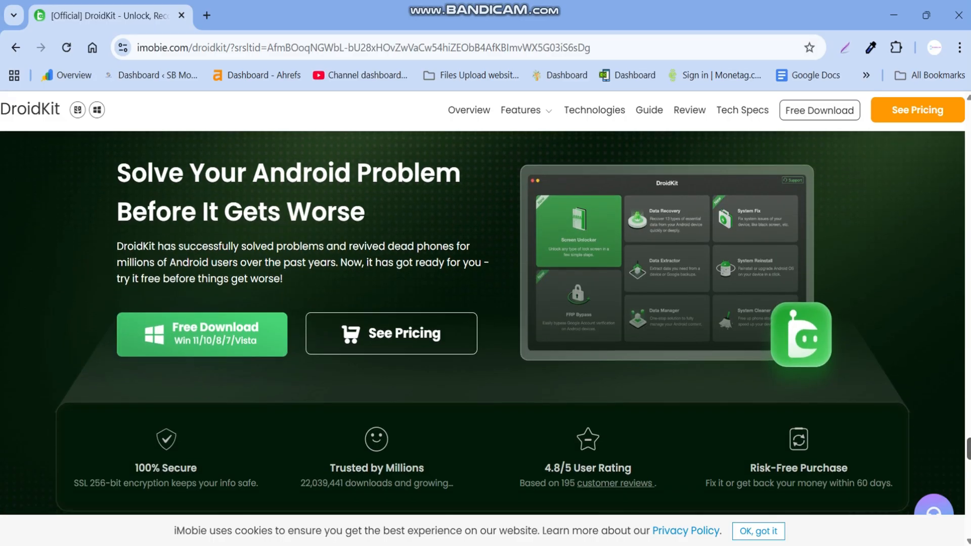
{"action": "scroll", "scroll_direction": "down", "scroll_amount": 3}
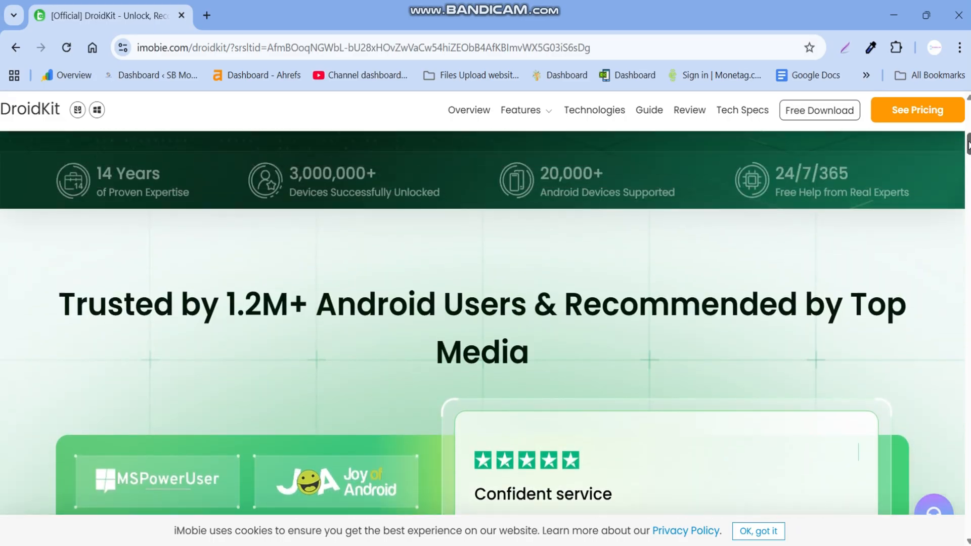
{"action": "scroll", "scroll_direction": "up", "scroll_amount": 3}
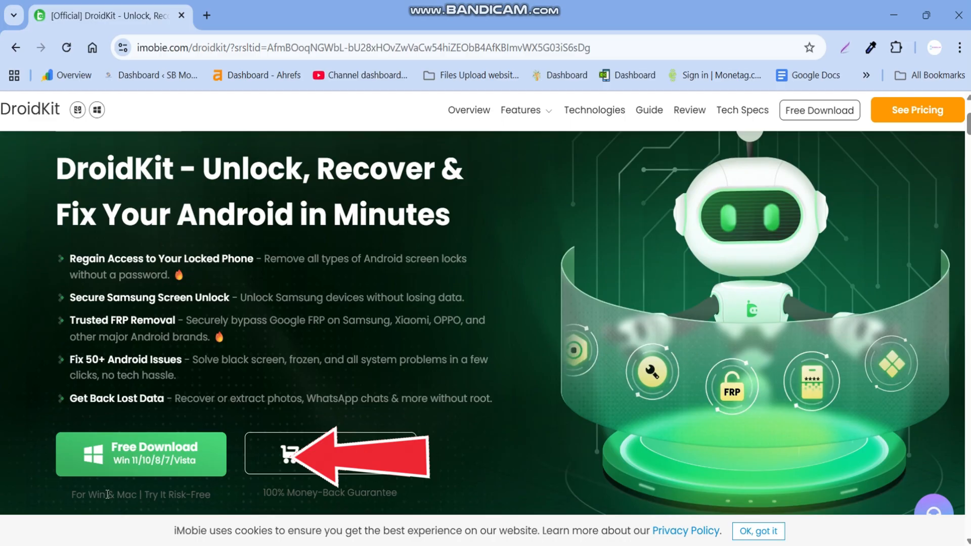
Start the free DroidKit download for Windows from the iMobie page
{"action": "left_click", "coordinate": [141, 454]}
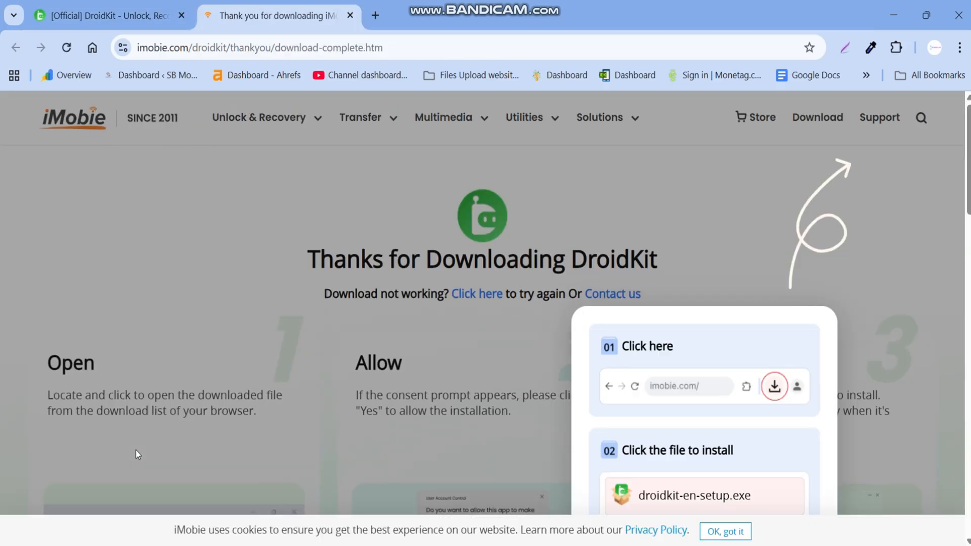
{"action": "left_click", "coordinate": [724, 531]}
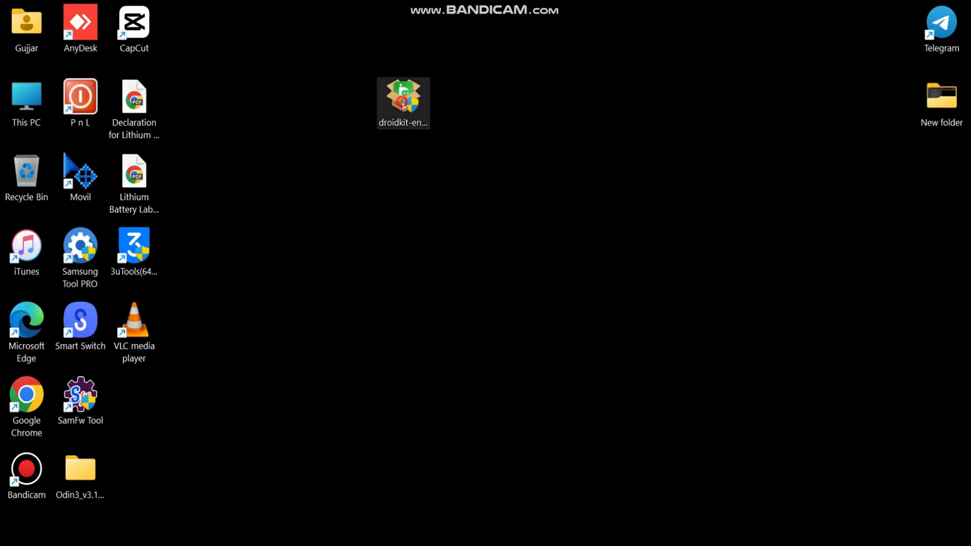
Launch the droidkit-en-setup installer file from the desktop
{"action": "right_click", "coordinate": [404, 103]}
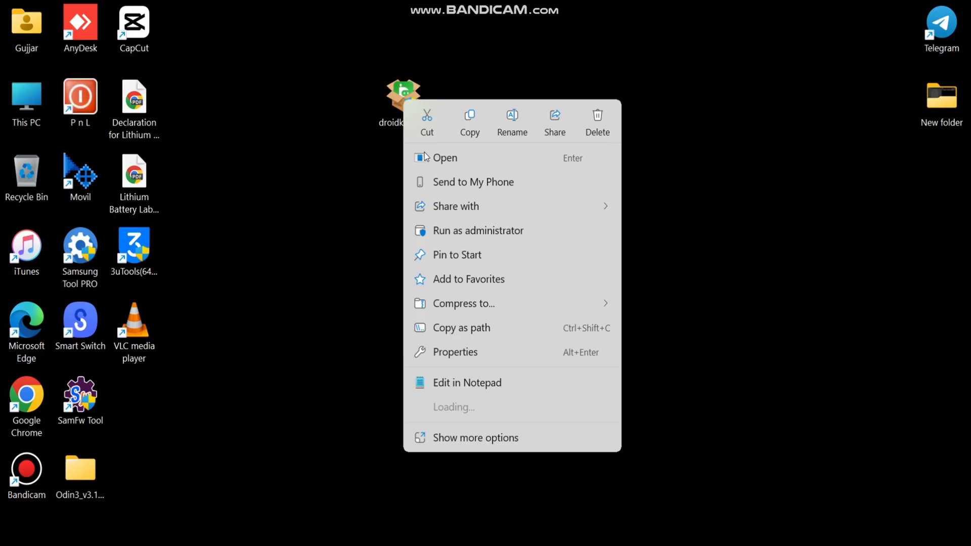
{"action": "left_click", "coordinate": [443, 157]}
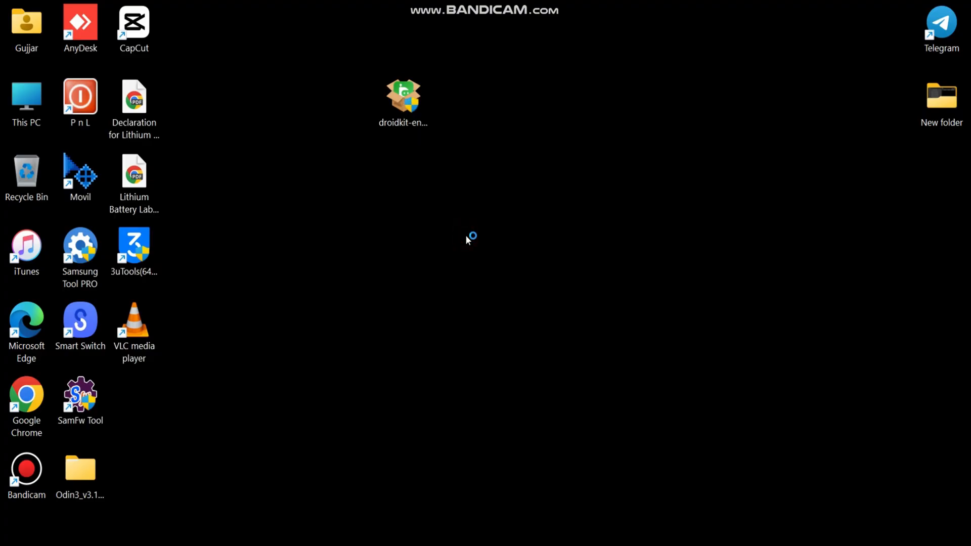
{"action": "left_click", "coordinate": [403, 96]}
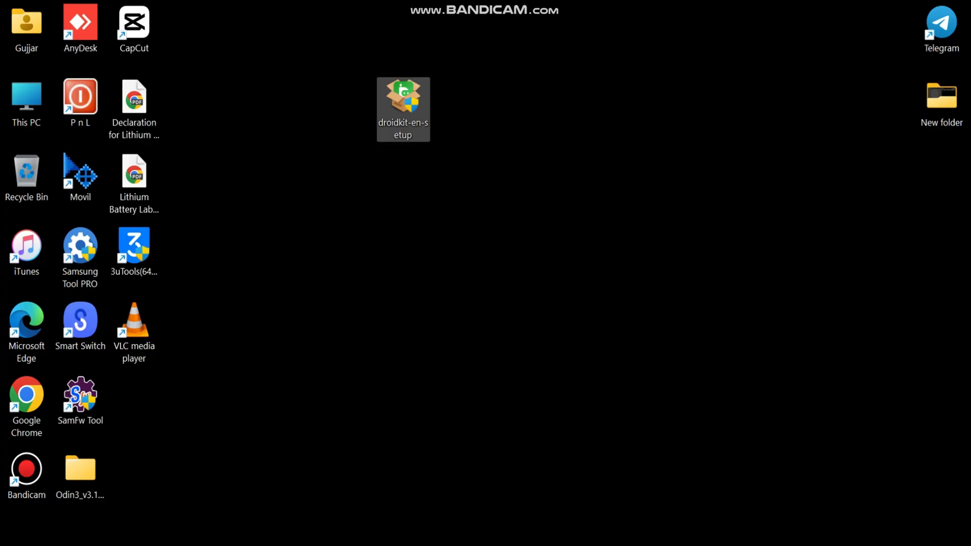
{"action": "double_click", "coordinate": [404, 99]}
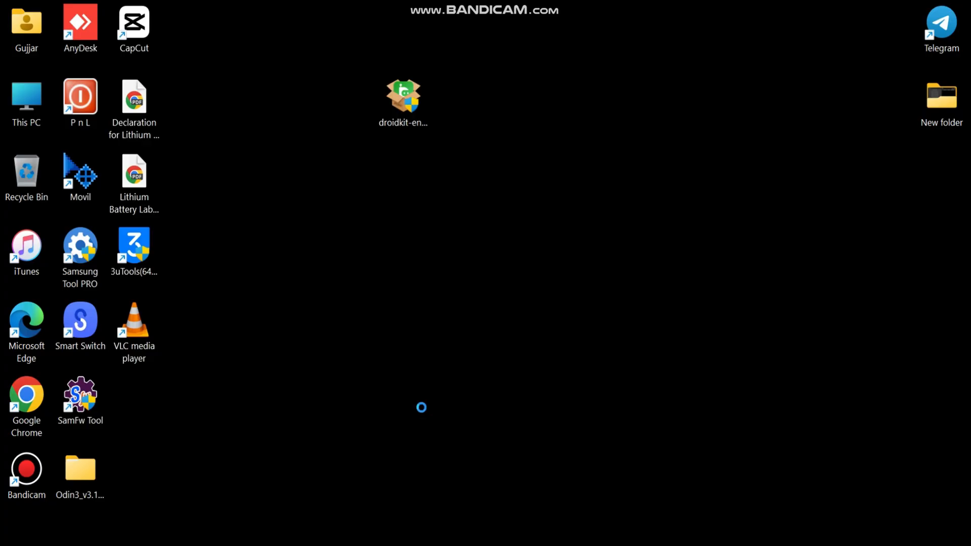
{"action": "double_click", "coordinate": [403, 96]}
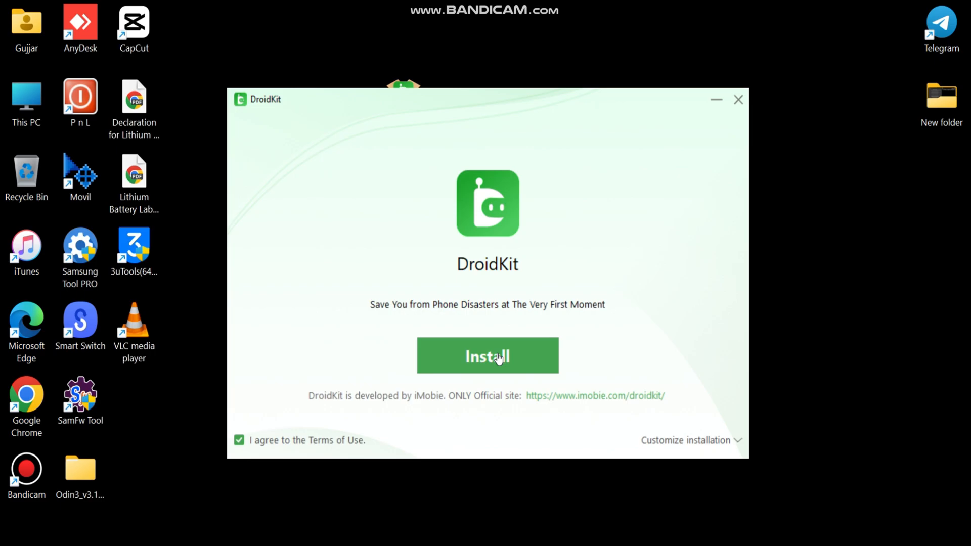
Install DroidKit, then hide the Chrome success page to reveal the DroidKit home screen
{"action": "left_click", "coordinate": [487, 355]}
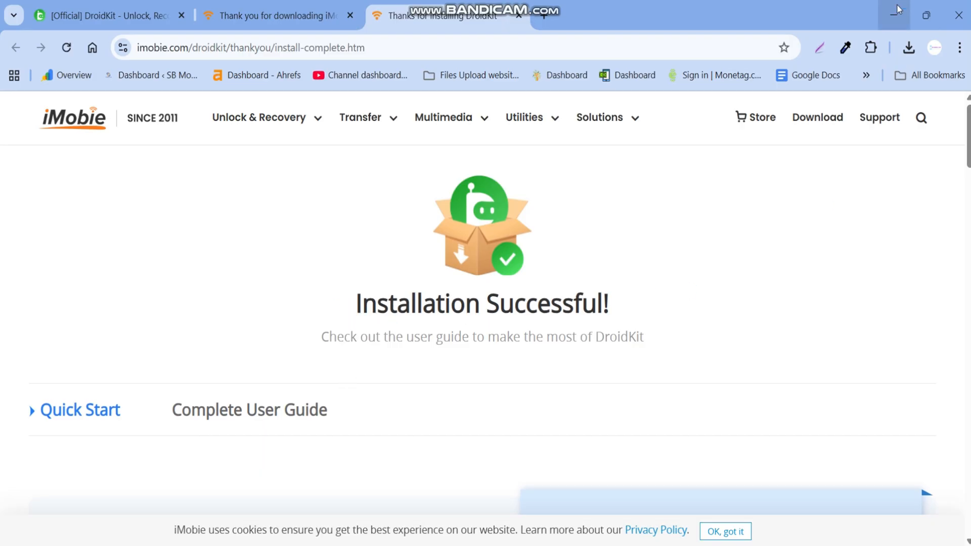
{"action": "left_click", "coordinate": [893, 15]}
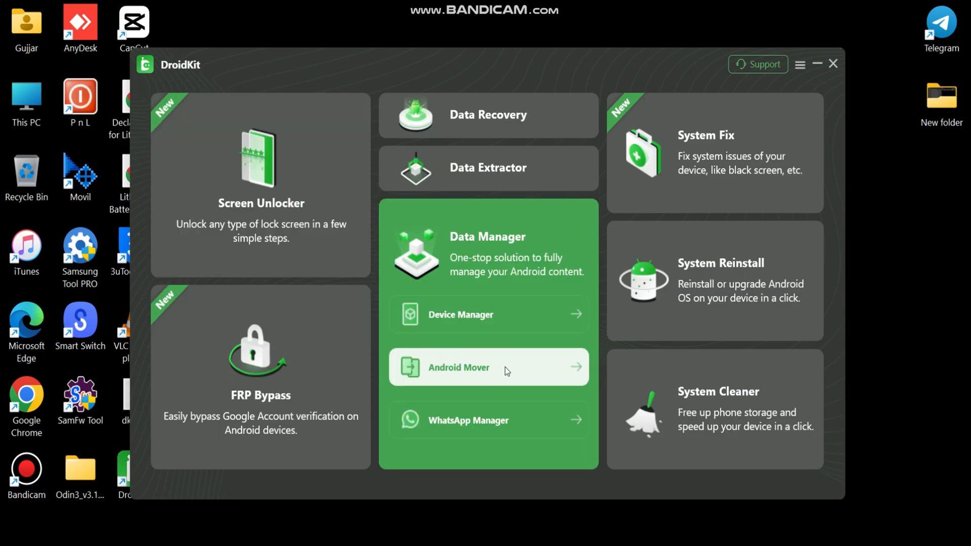
{"action": "mouse_move", "coordinate": [467, 487]}
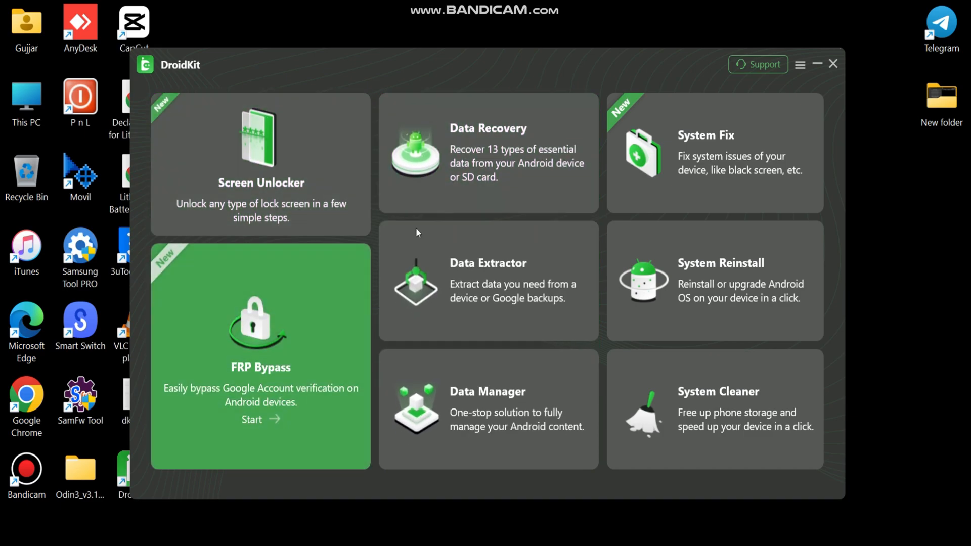
{"action": "left_click", "coordinate": [488, 280]}
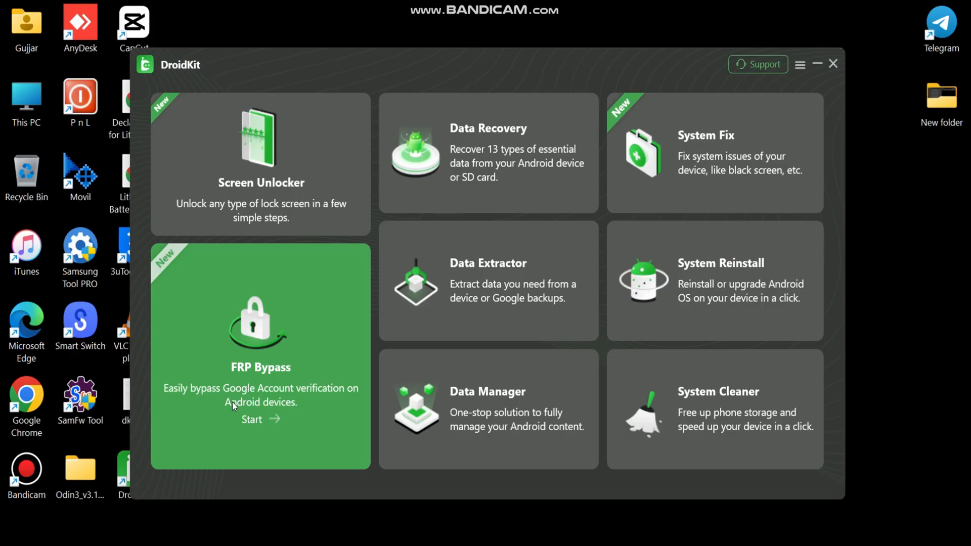
Choose the FRP Bypass tool from the DroidKit home screen
{"action": "left_click", "coordinate": [252, 419]}
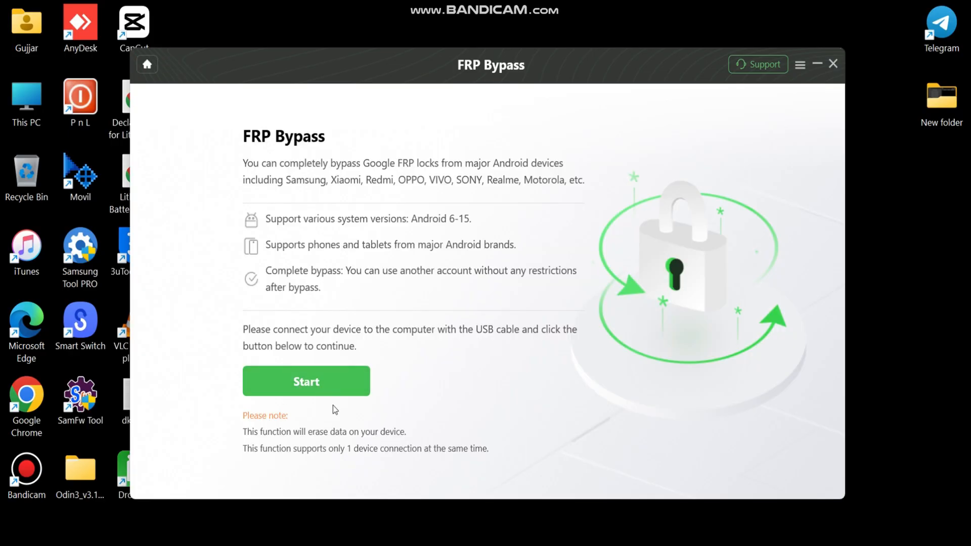
{"action": "mouse_move", "coordinate": [569, 195]}
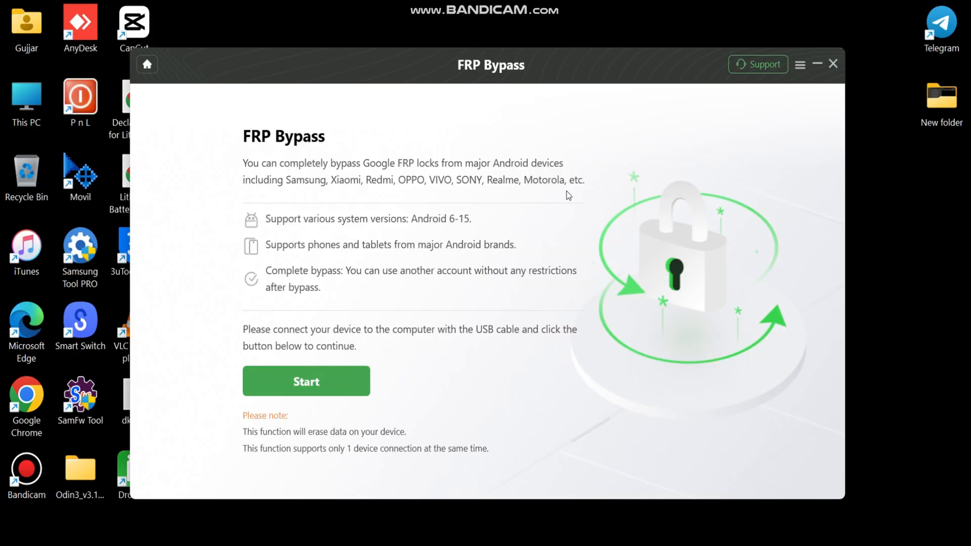
{"action": "mouse_move", "coordinate": [288, 230]}
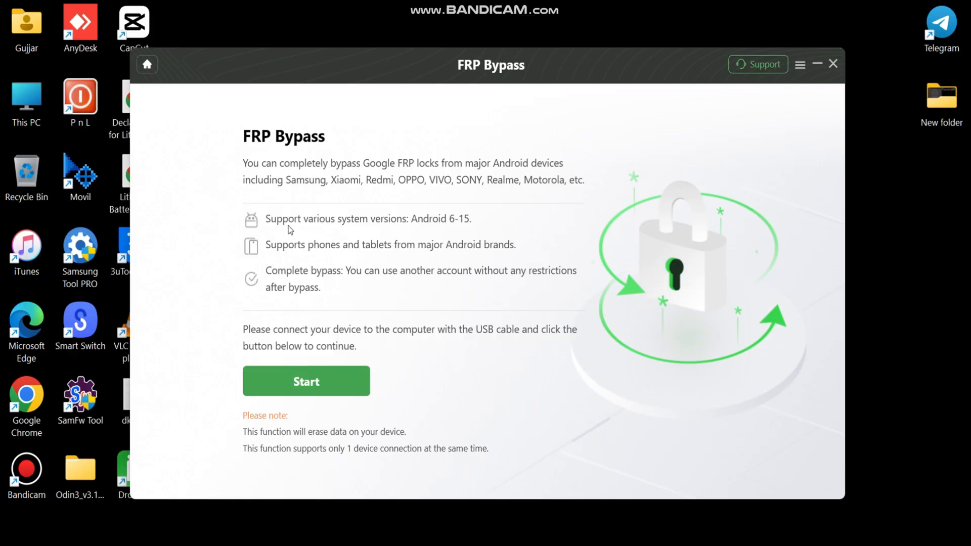
{"action": "mouse_move", "coordinate": [468, 229]}
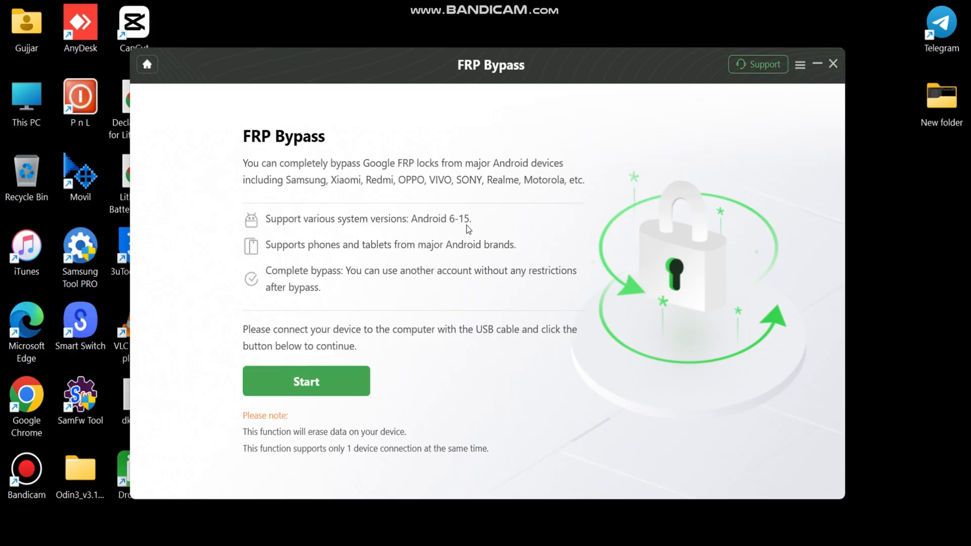
{"action": "mouse_move", "coordinate": [469, 252]}
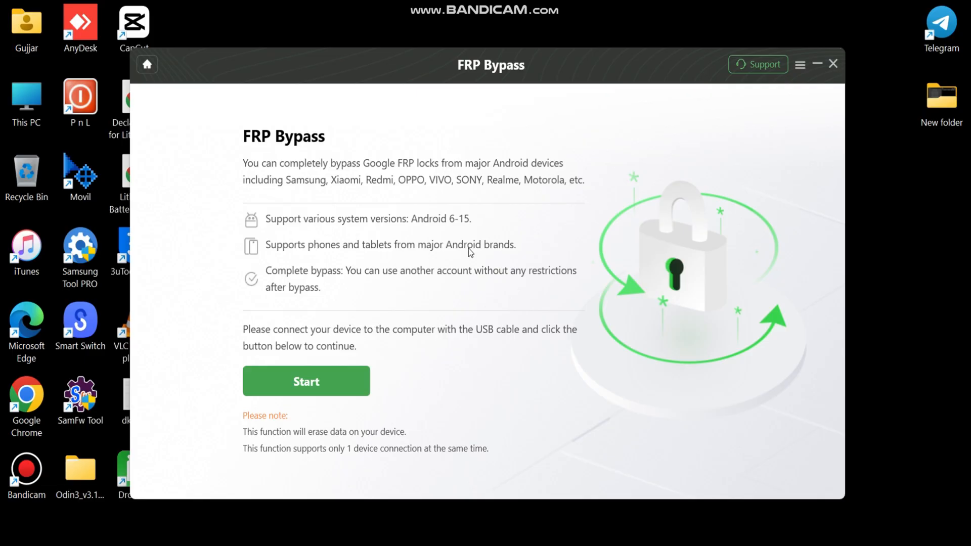
{"action": "mouse_move", "coordinate": [294, 295]}
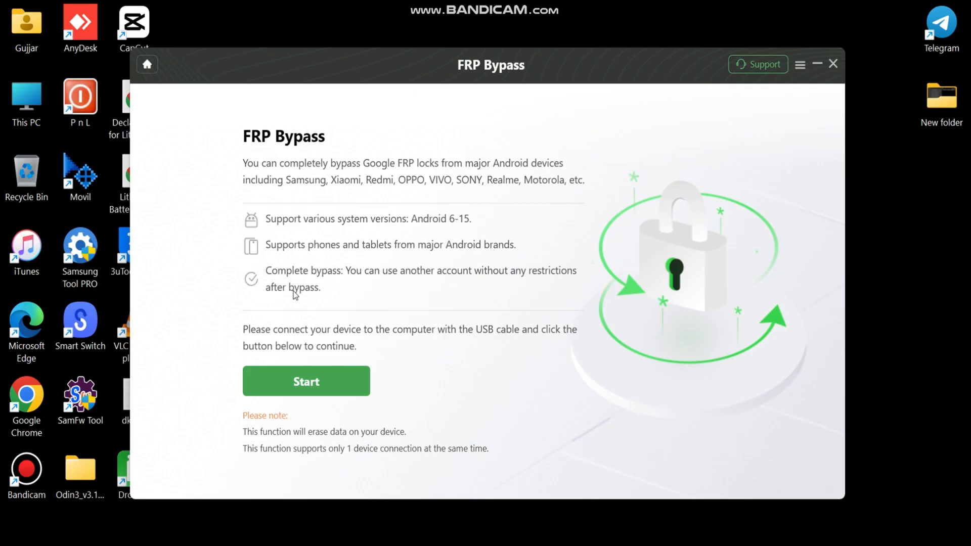
{"action": "mouse_move", "coordinate": [316, 59]}
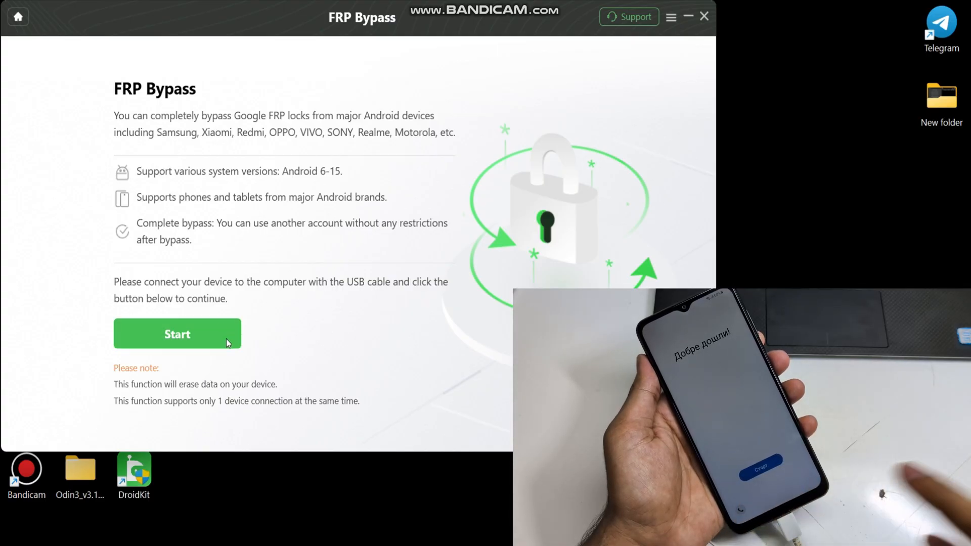
Start FRP Bypass for the Samsung phone using All Android versions (One-click Removal)
{"action": "left_click", "coordinate": [177, 333]}
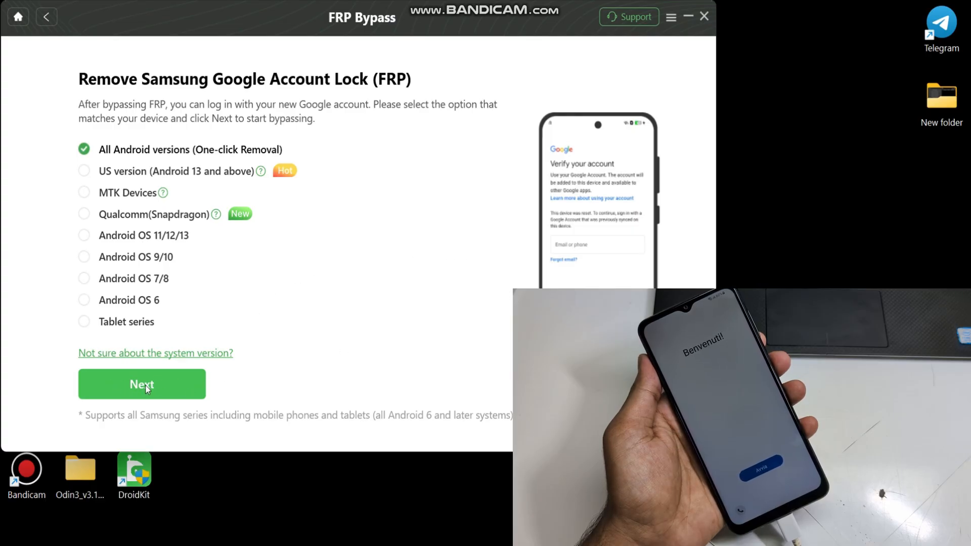
{"action": "left_click", "coordinate": [142, 385]}
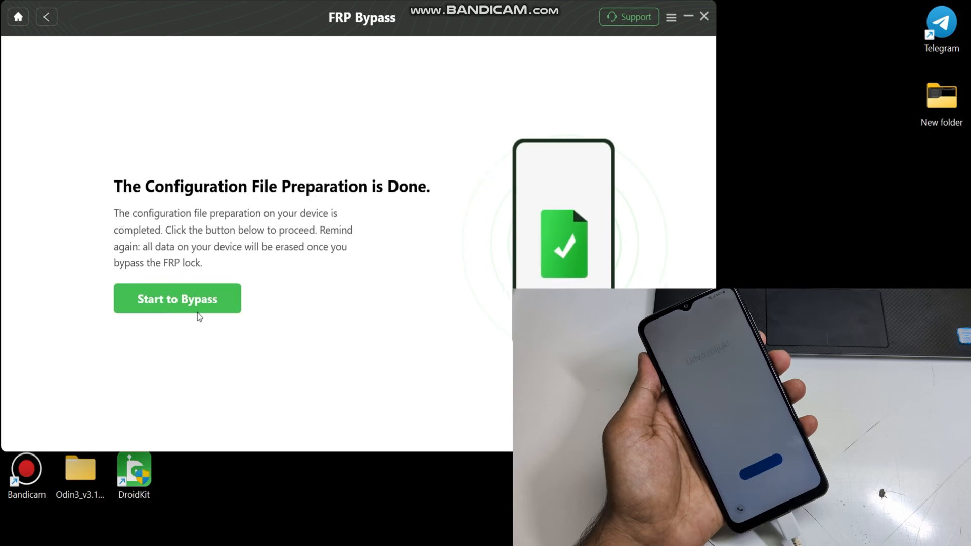
Begin the bypass so the guide for reaching the phone's test screen appears
{"action": "left_click", "coordinate": [176, 298]}
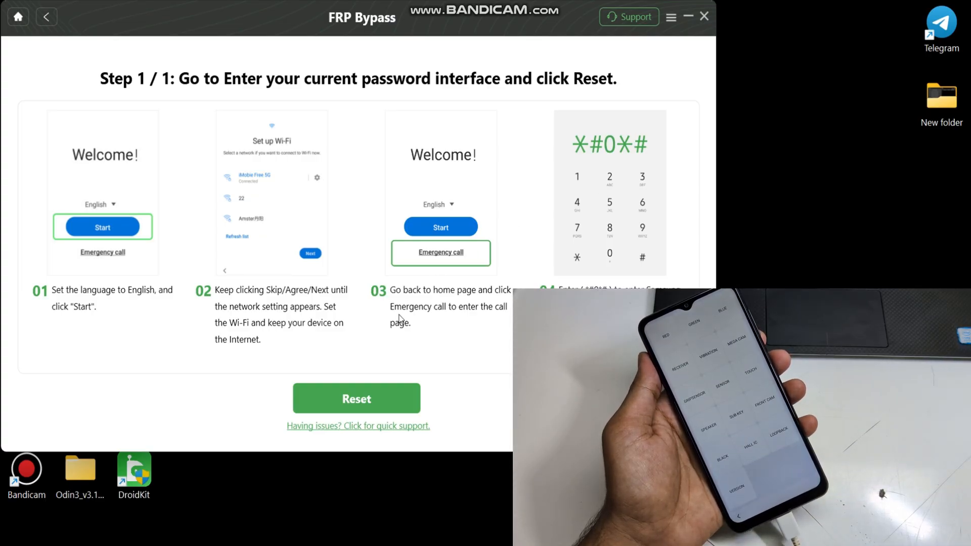
Reset the phone once it shows the test screen and confirm, bringing the bypass to 50%
{"action": "left_click", "coordinate": [356, 398]}
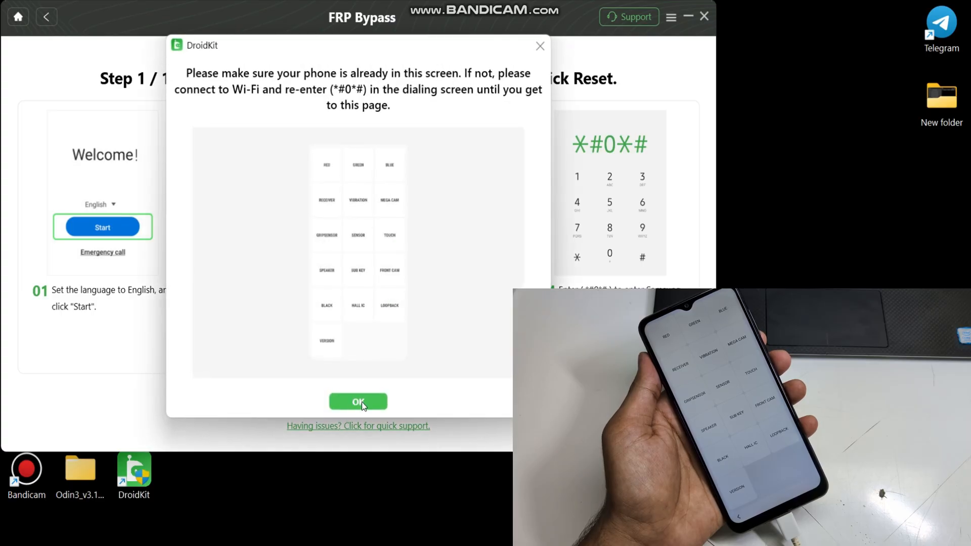
{"action": "left_click", "coordinate": [358, 401]}
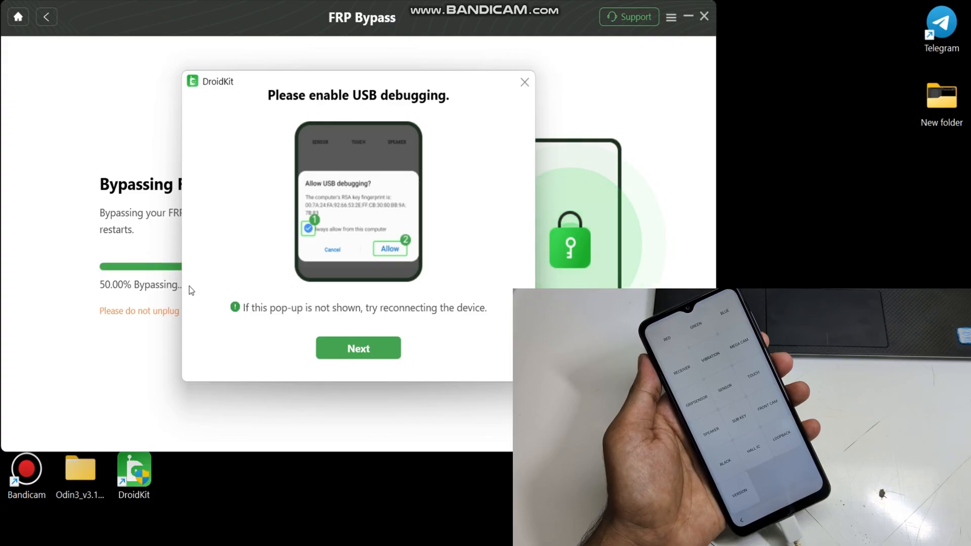
{"action": "mouse_move", "coordinate": [368, 109]}
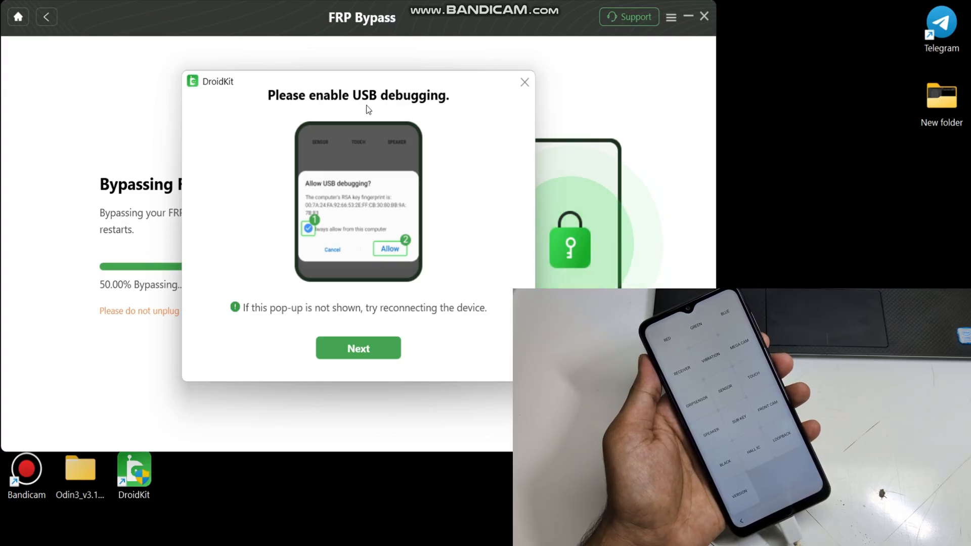
Continue past the USB debugging prompt after allowing it on the phone, leaving the bypass at 50%
{"action": "left_click", "coordinate": [358, 347]}
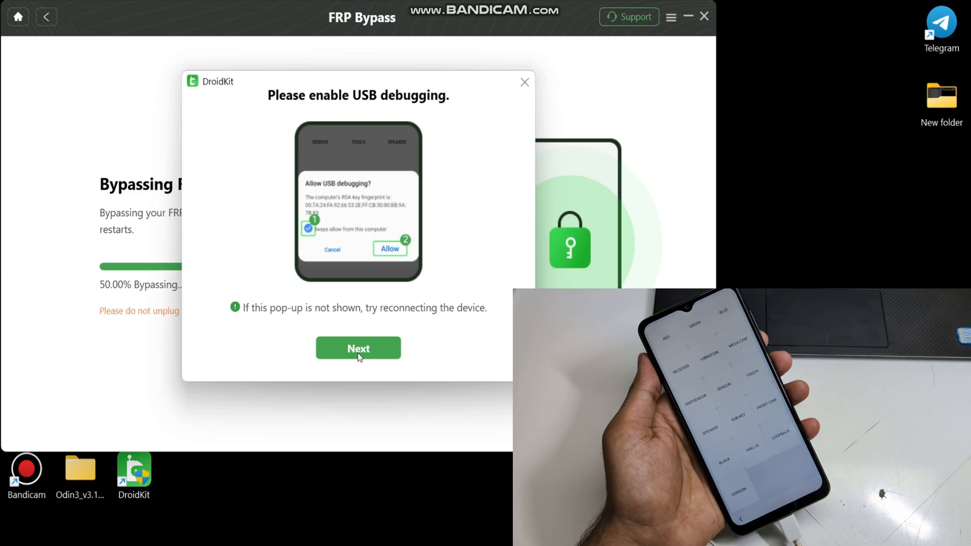
{"action": "left_click", "coordinate": [358, 347]}
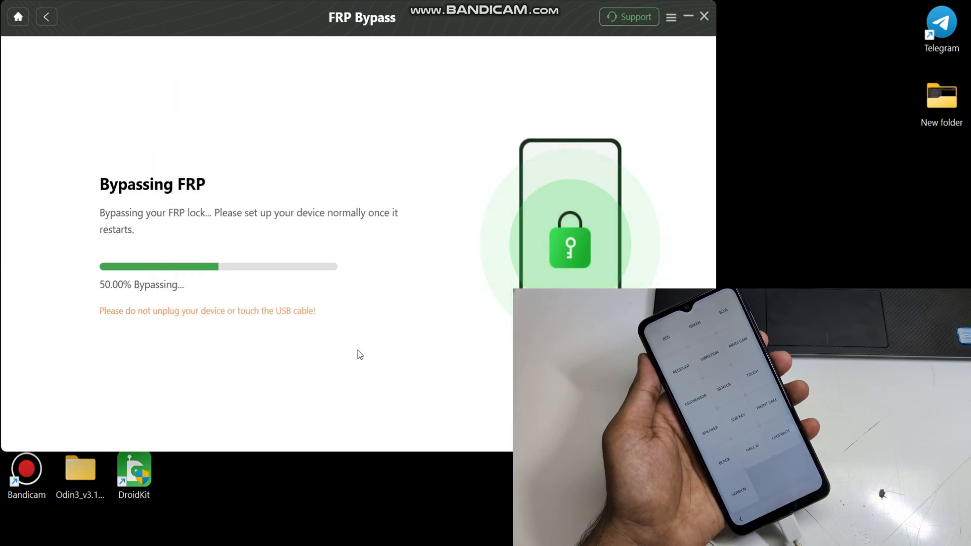